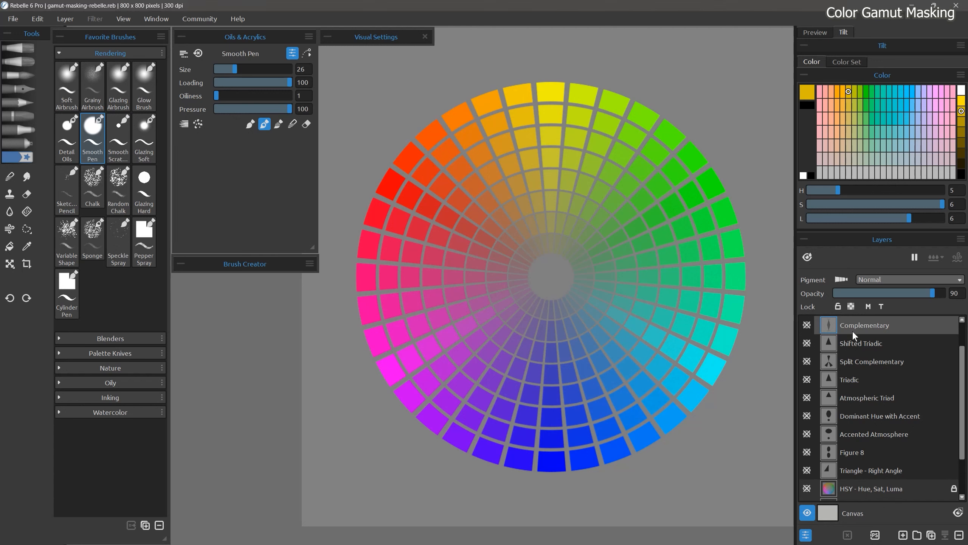
mouse_move(569, 270)
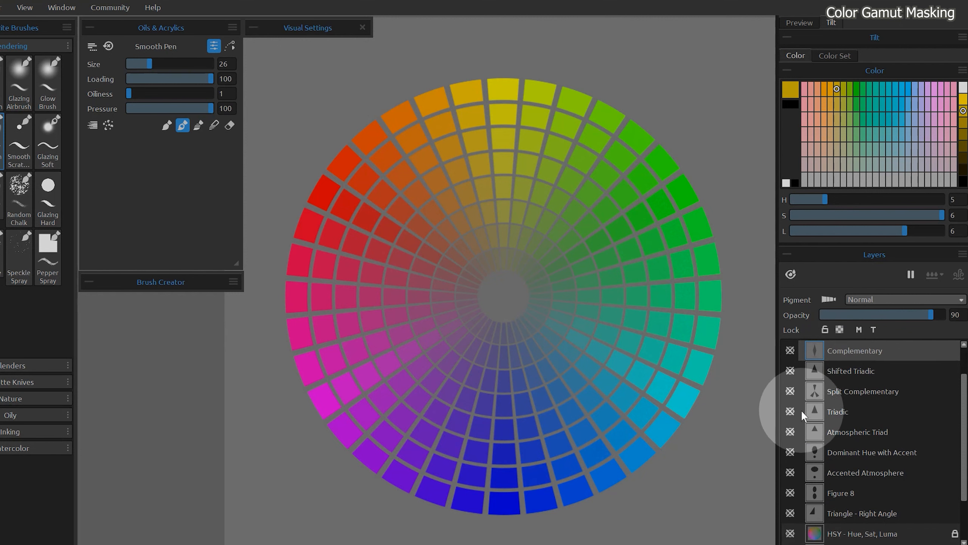
mouse_move(846, 356)
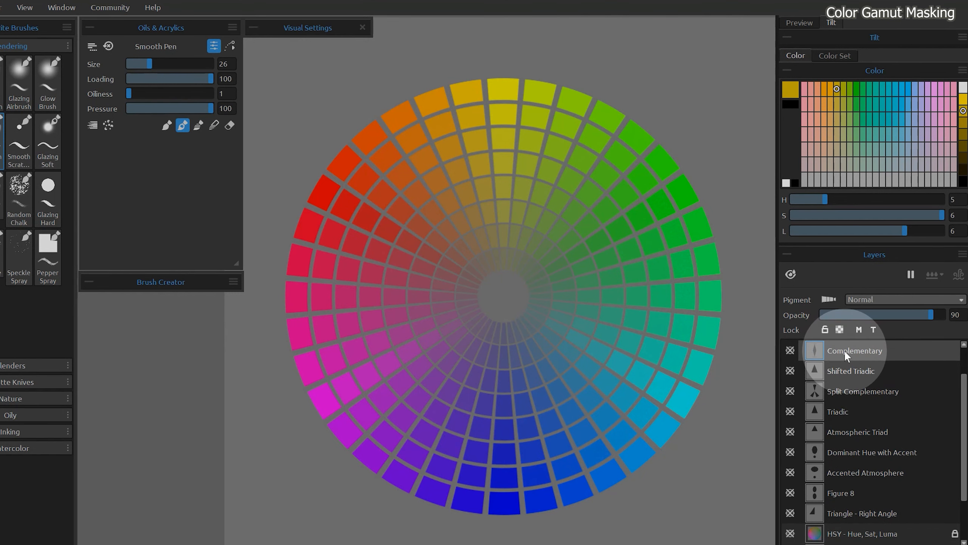
Show the Complementary mask layer over the HSY wheel, then switch to the blank RebelleArtwork canvas
left_click(791, 350)
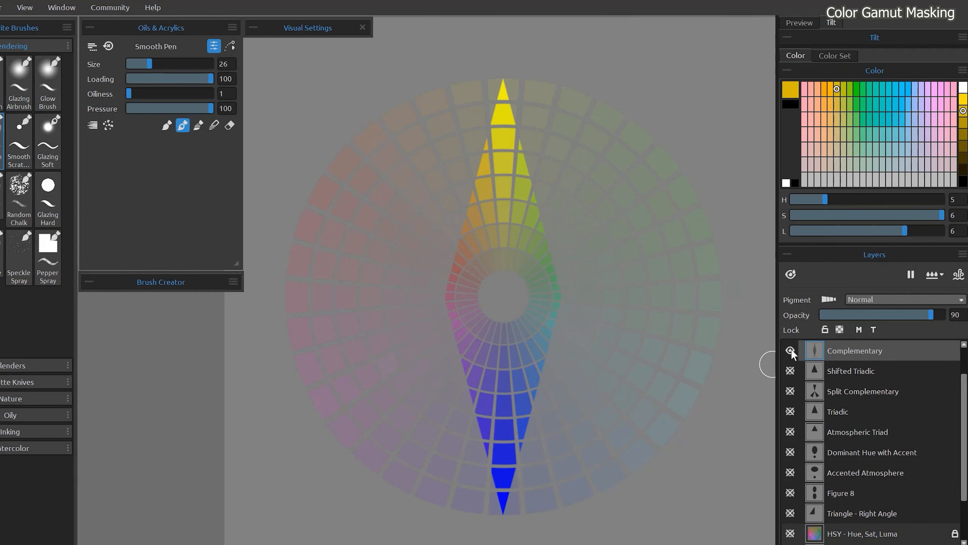
scroll("down", 3)
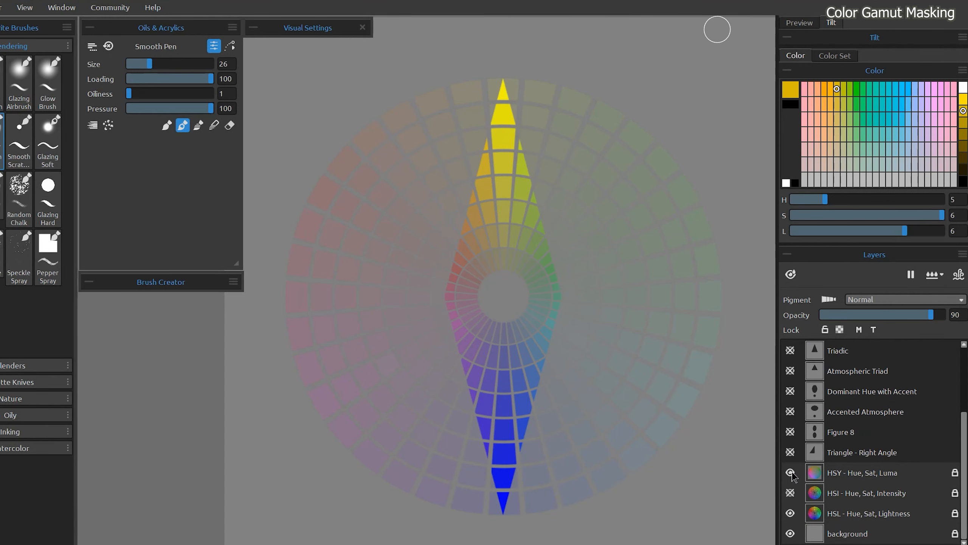
left_click(791, 472)
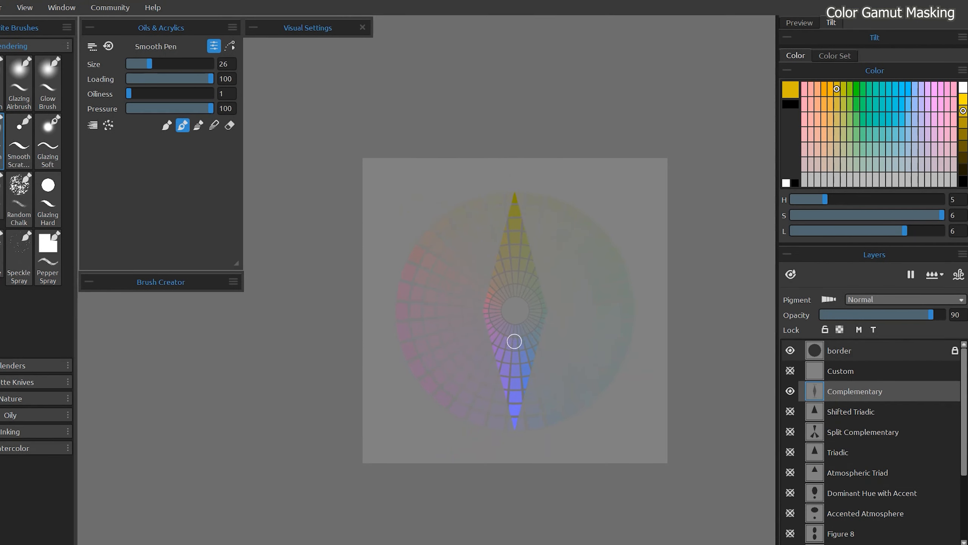
key("t")
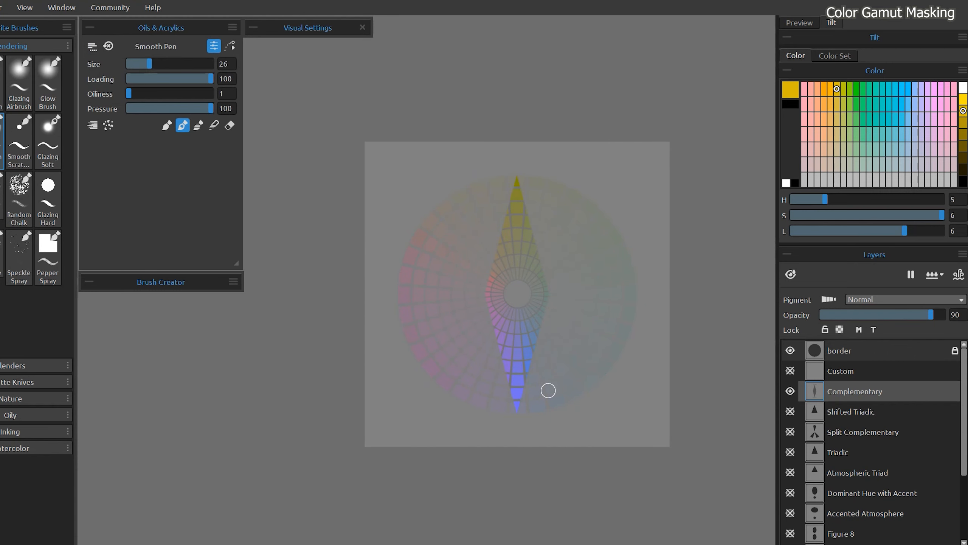
left_click(29, 295)
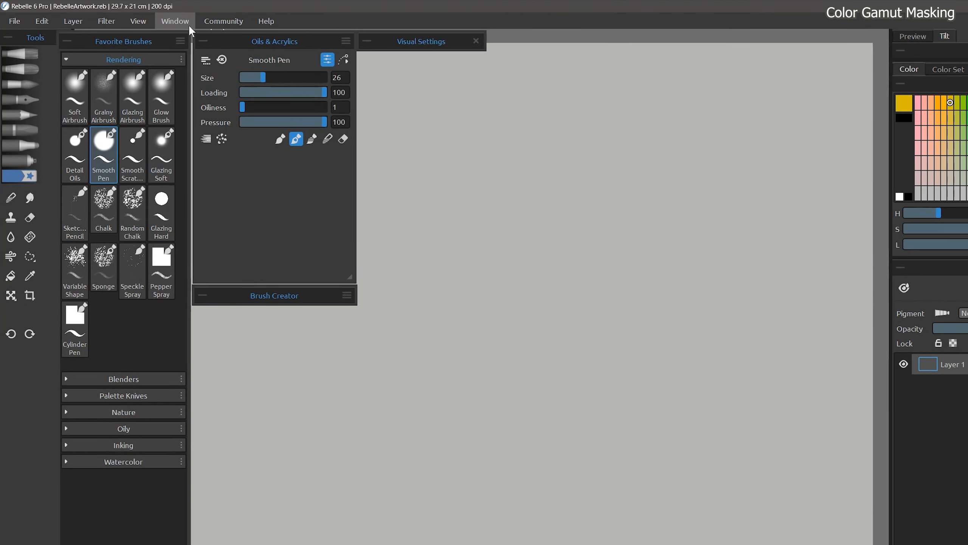
Load the complementary-gamut image into the Reference Images panel beside the canvas
left_click(175, 21)
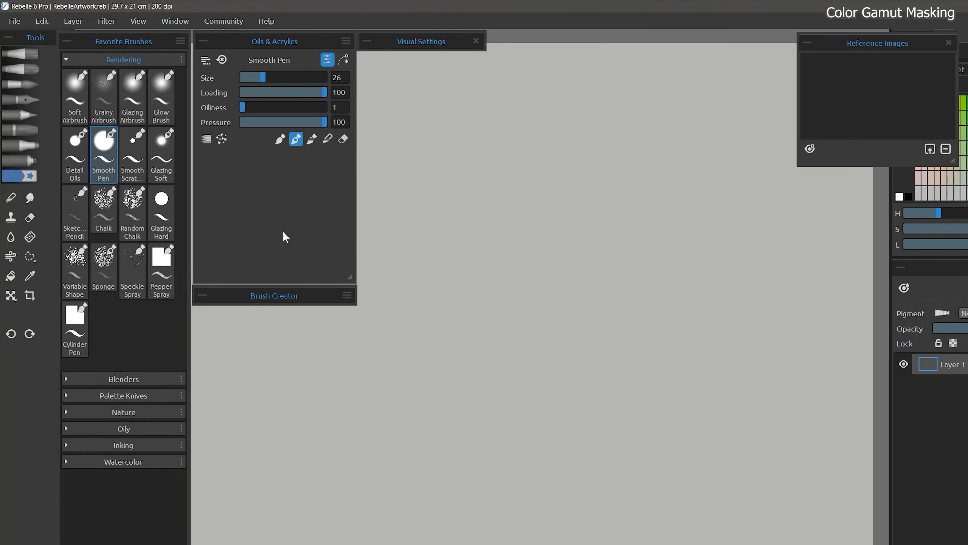
left_click(809, 149)
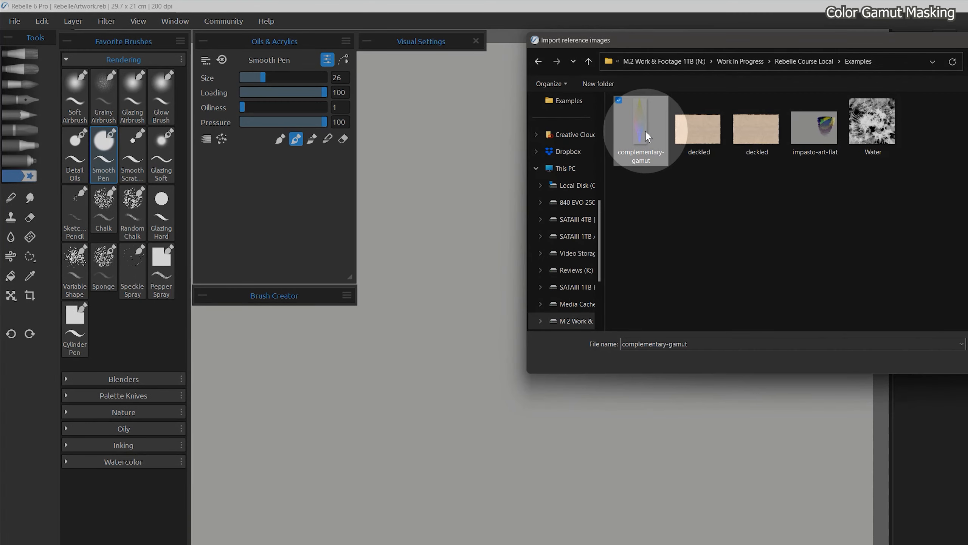
double_click(641, 130)
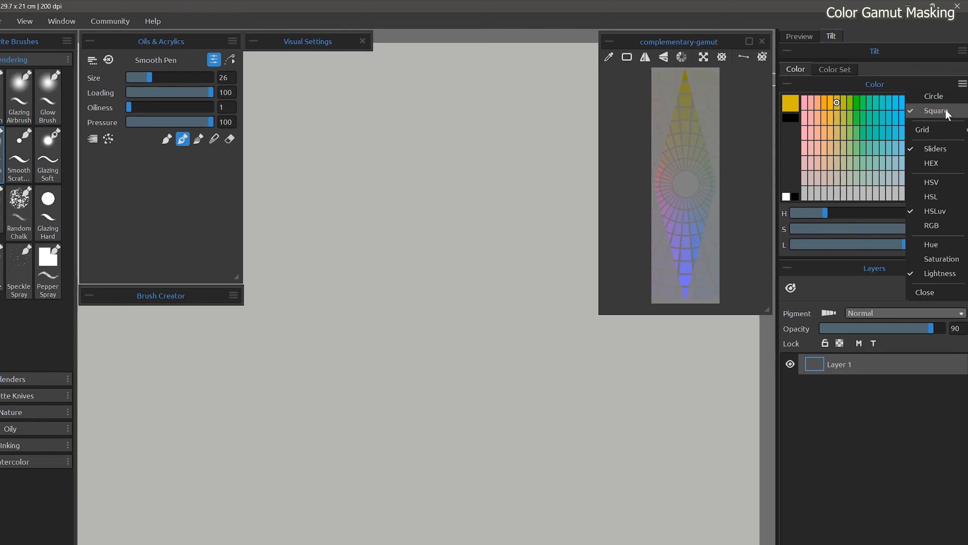
mouse_move(936, 213)
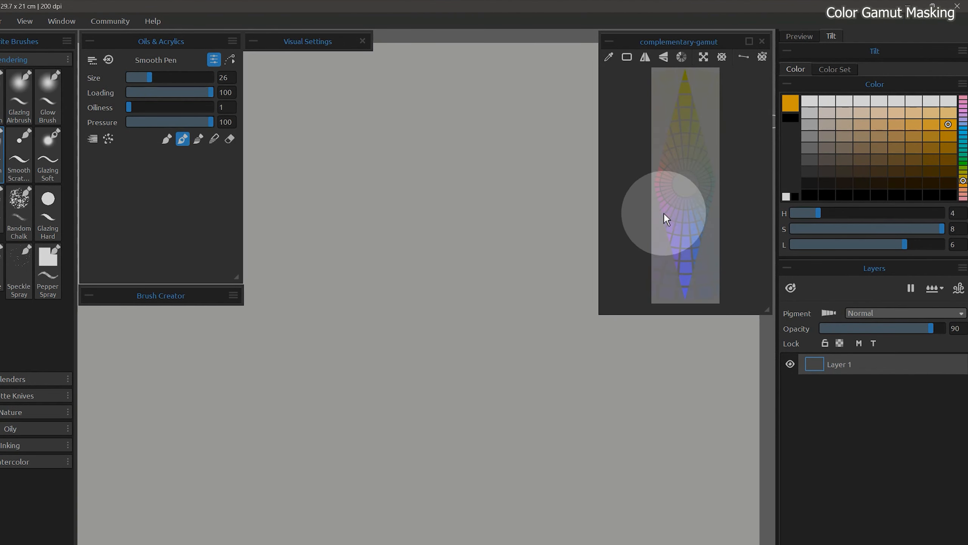
Set the Color panel to a square hue grid with grid size 36
left_click(961, 85)
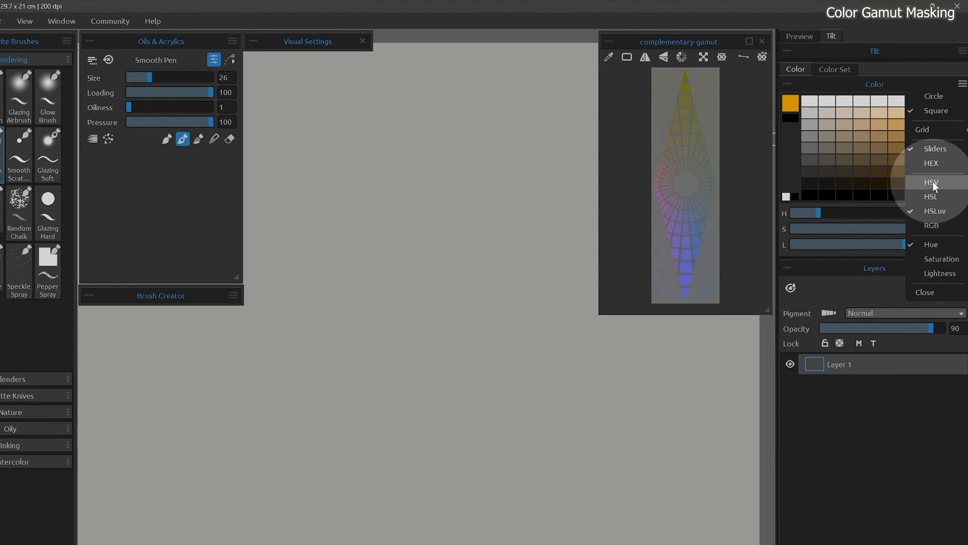
mouse_move(933, 197)
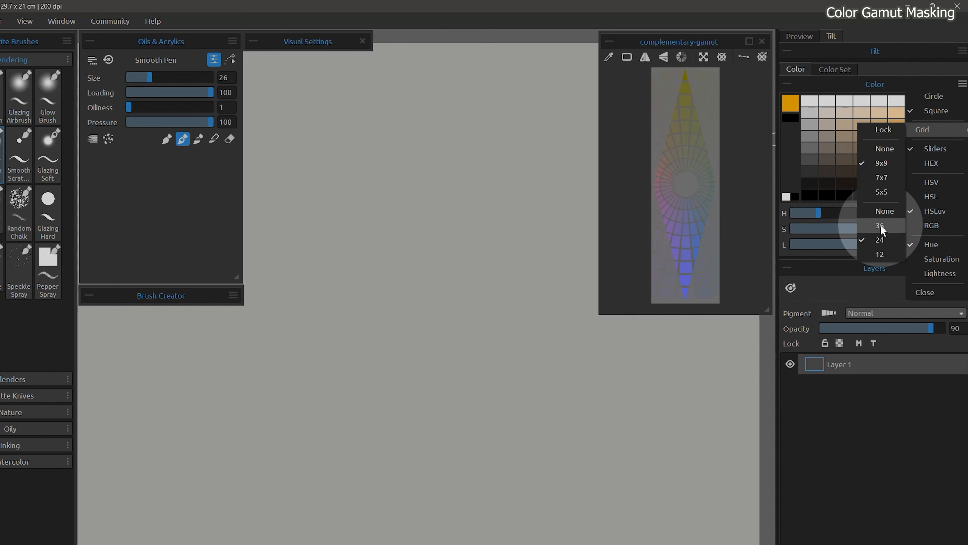
left_click(879, 226)
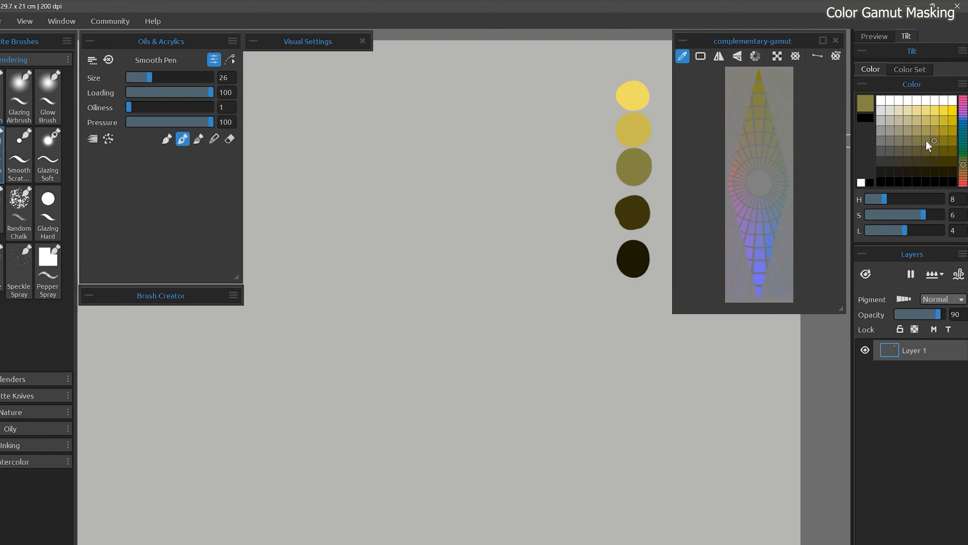
Sample a dark yellow and a pink from the gamut, dab the pink, and set the palette grid to None
left_click(596, 167)
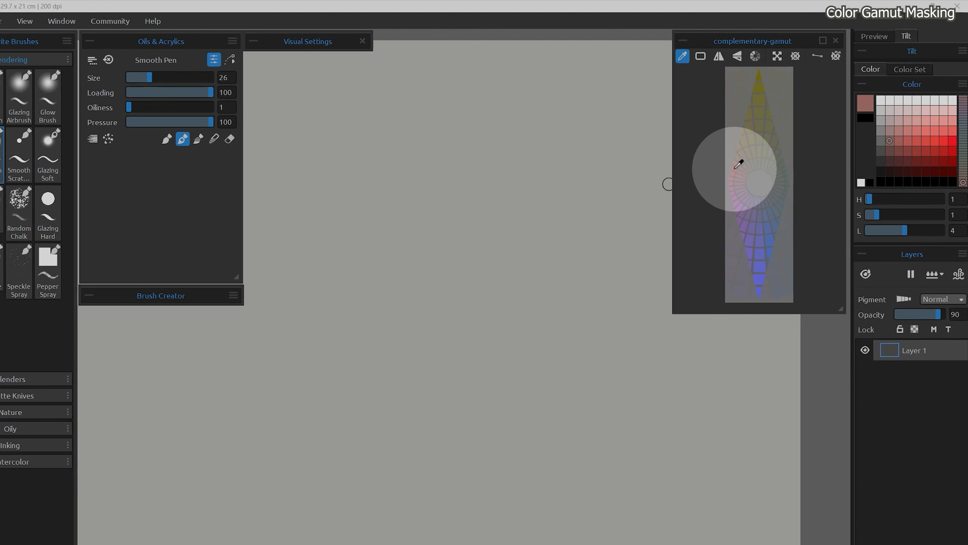
left_click(625, 182)
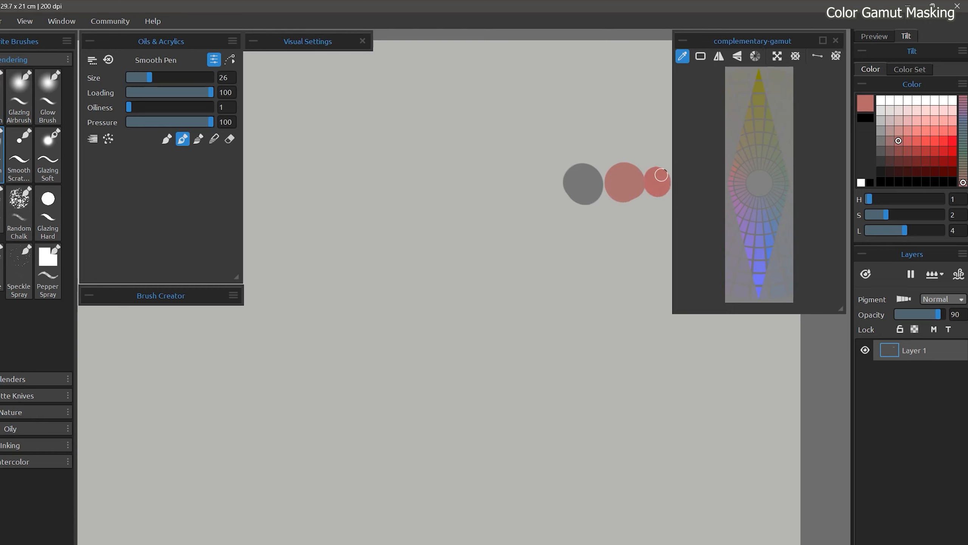
left_click(891, 141)
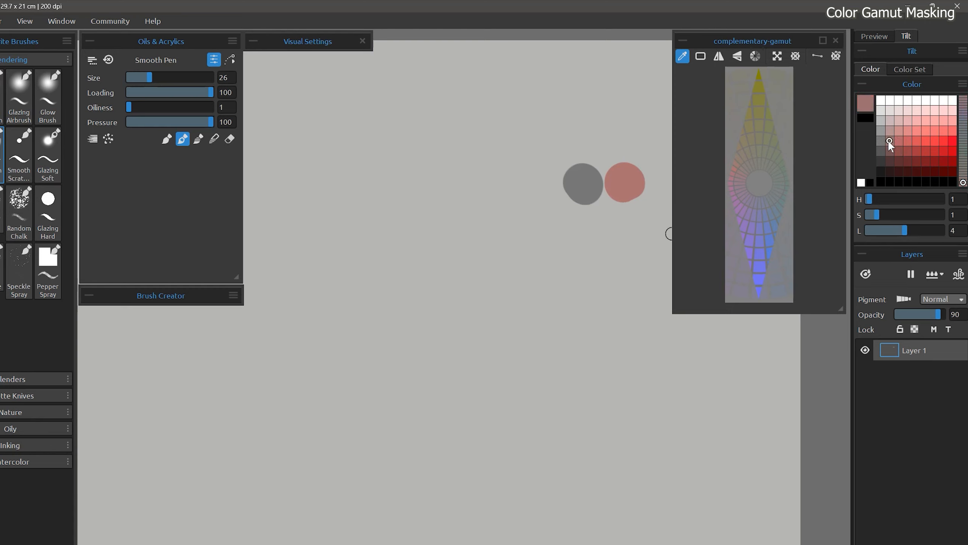
mouse_move(938, 111)
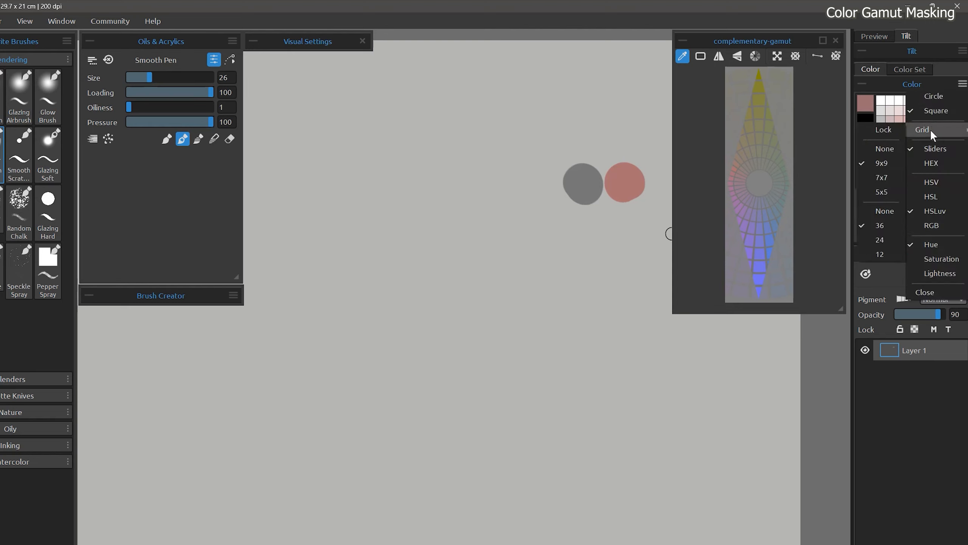
mouse_move(884, 148)
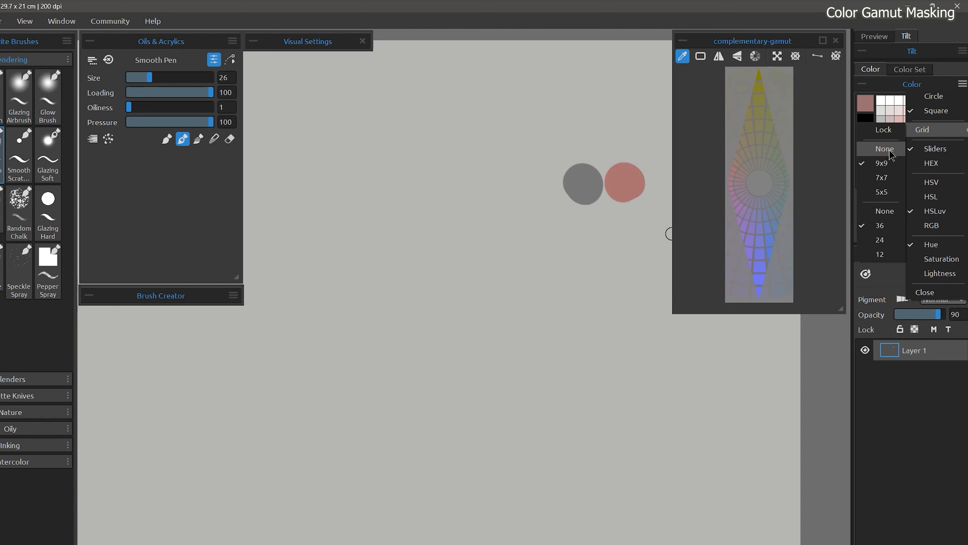
left_click(931, 197)
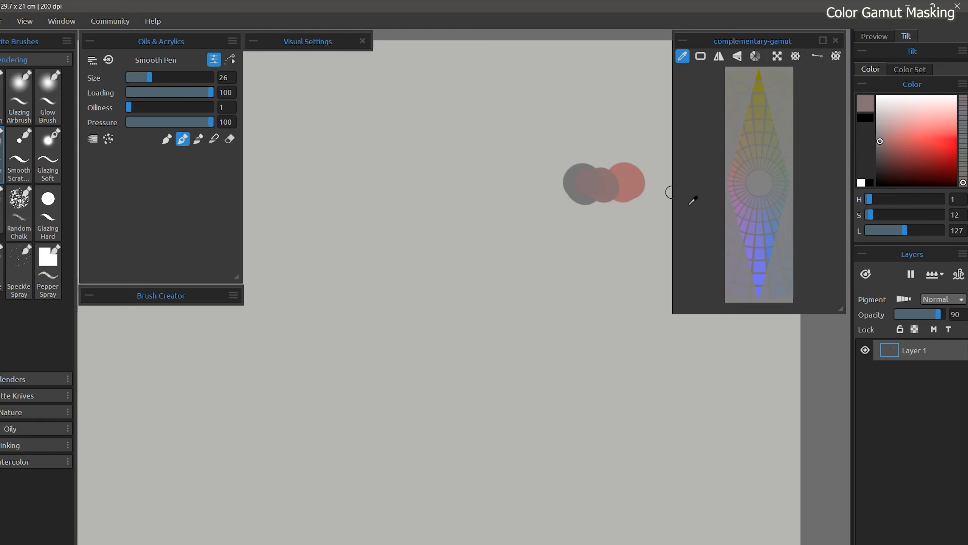
mouse_move(787, 180)
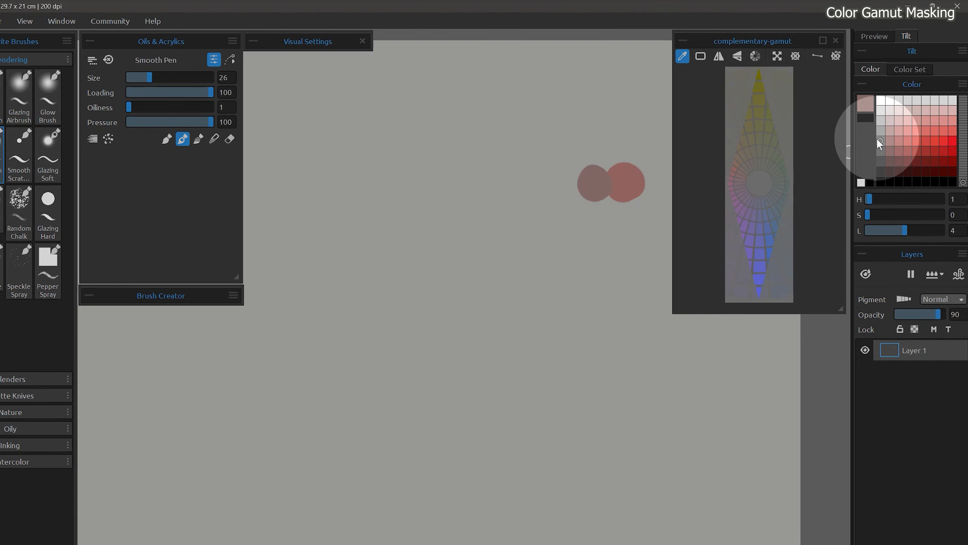
mouse_move(865, 111)
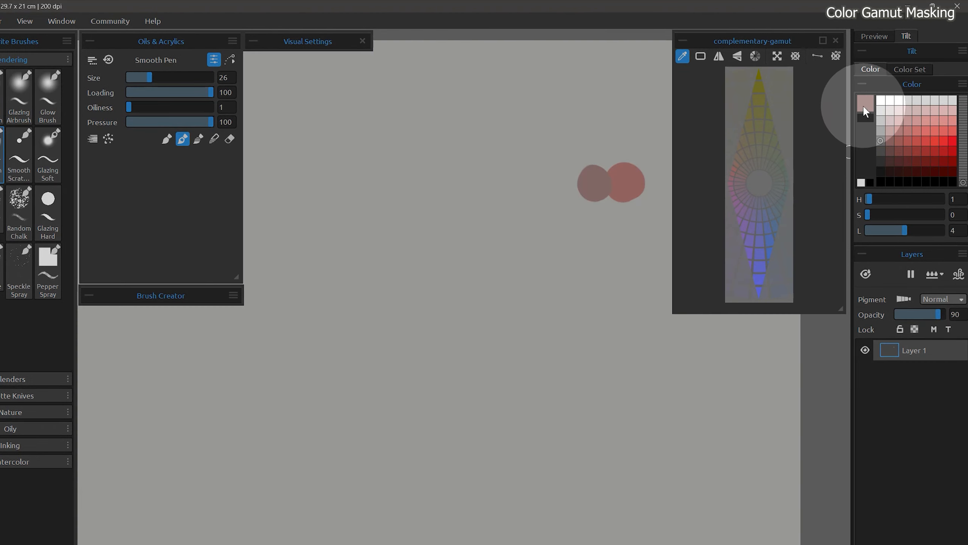
mouse_move(870, 108)
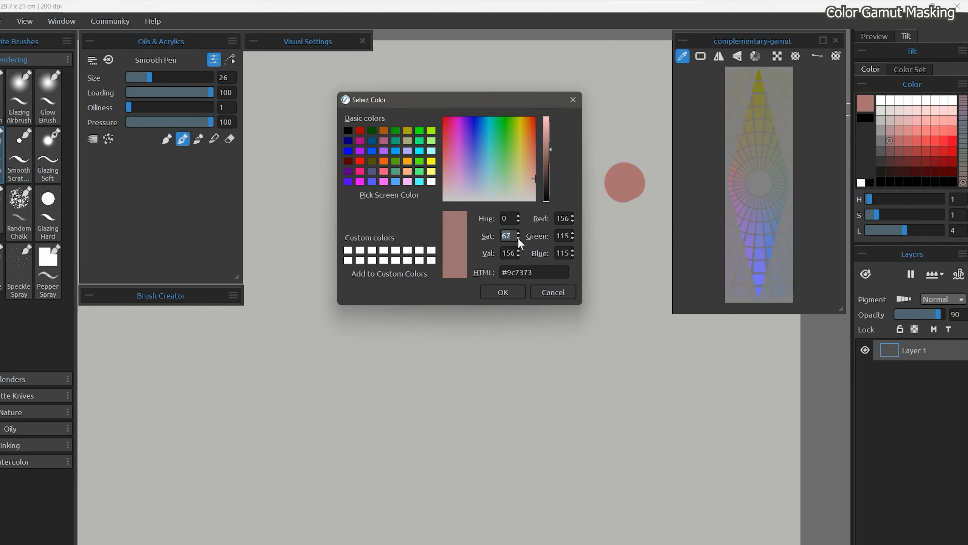
Lower the saturation of the picked pink in the Select Color dialog
left_click(502, 291)
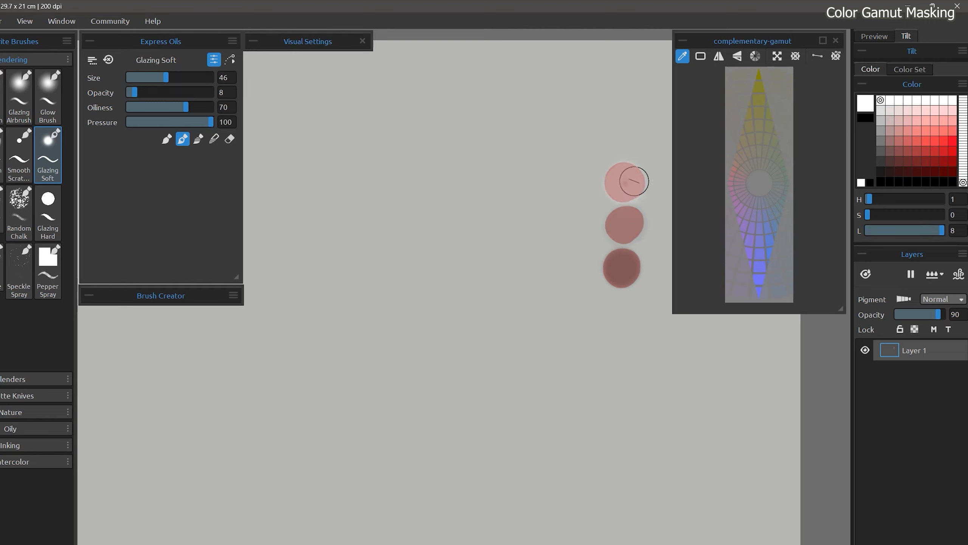
mouse_move(660, 224)
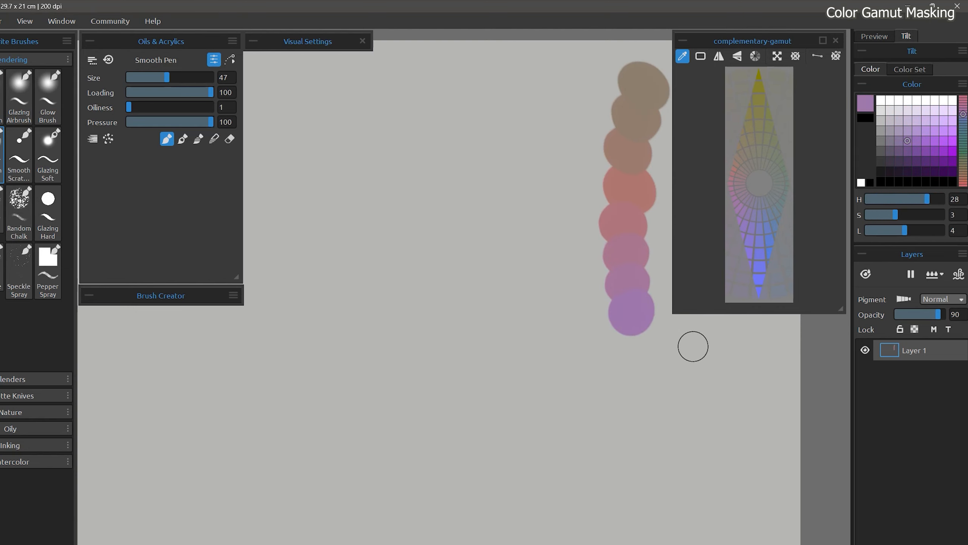
mouse_move(785, 180)
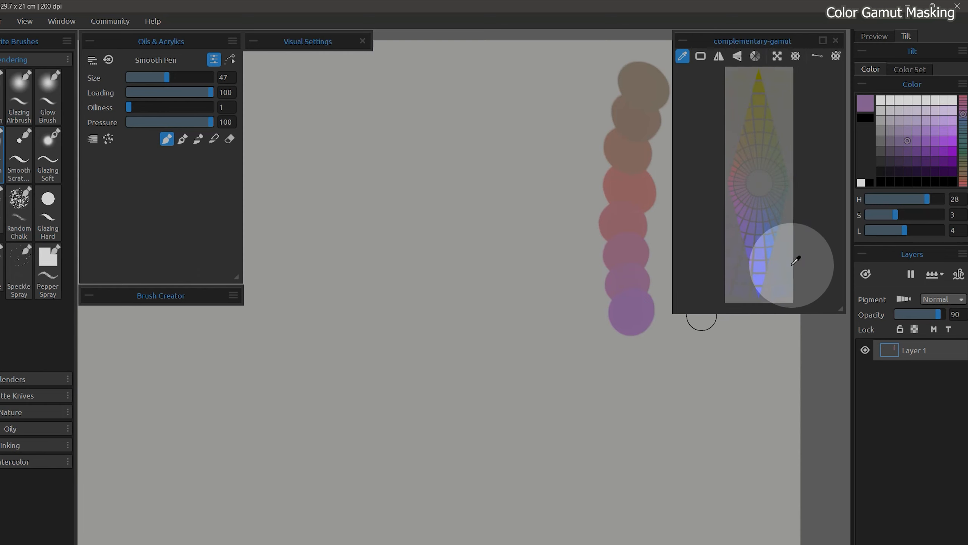
Sample a colour from the lower gamut and dab it onto the canvas column
left_click(904, 146)
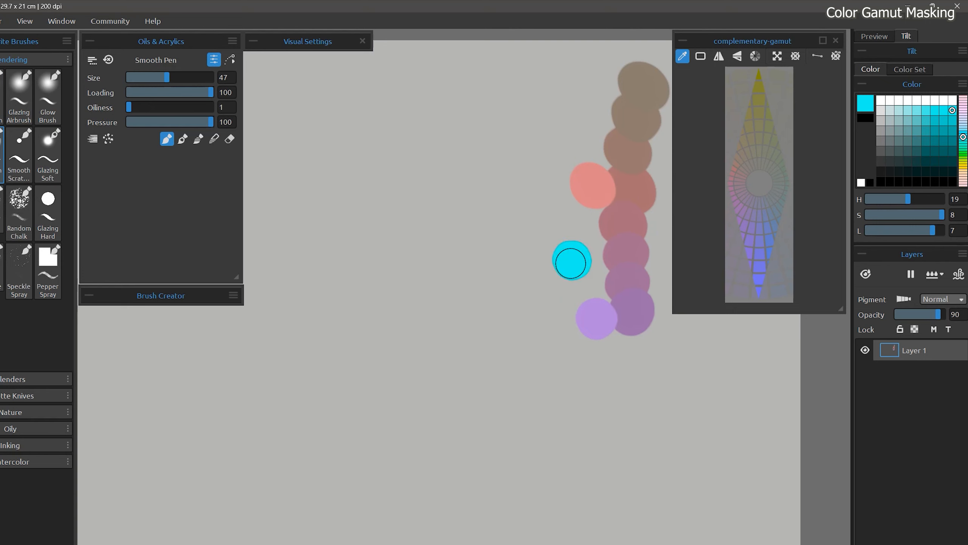
left_click(880, 182)
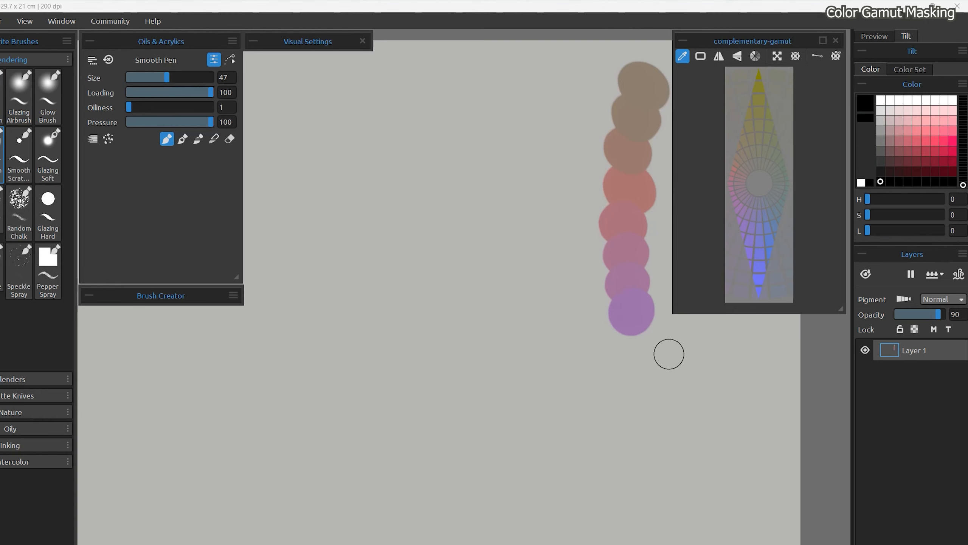